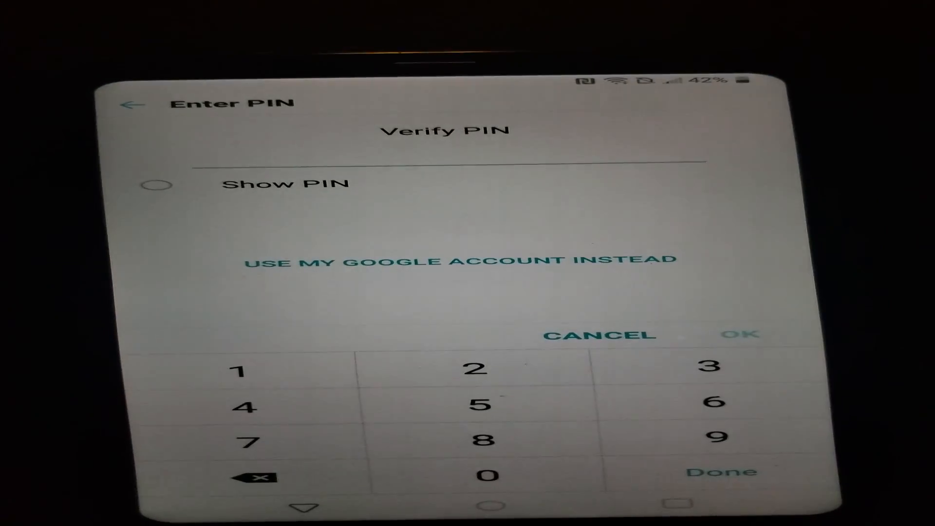
Tap in the four-digit PIN on the Verify PIN keypad and submit it
{"action": "left_click", "coordinate": [237, 370]}
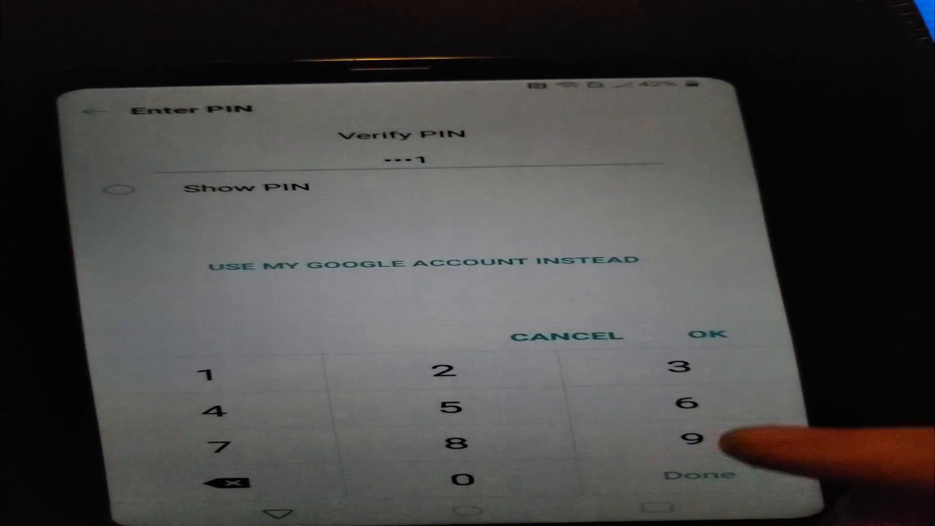
{"action": "left_click", "coordinate": [710, 334]}
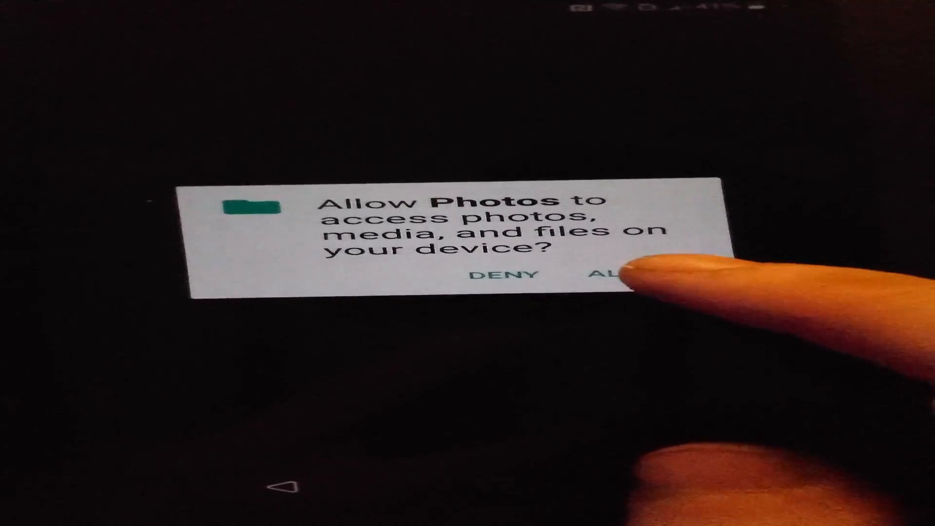
Allow Google Photos to access photos, media and files on the device
{"action": "left_click", "coordinate": [608, 275]}
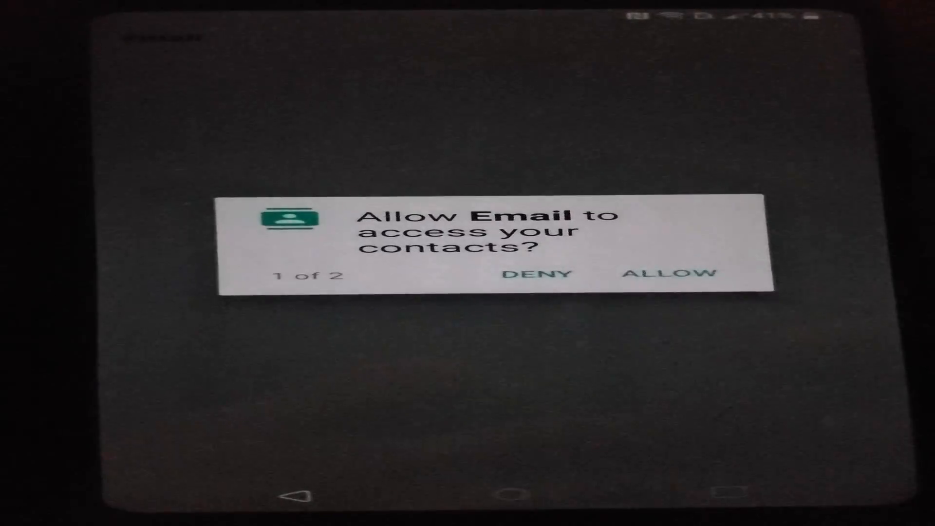
Grant Email access to contacts and allow its second requested permission
{"action": "left_click", "coordinate": [674, 274]}
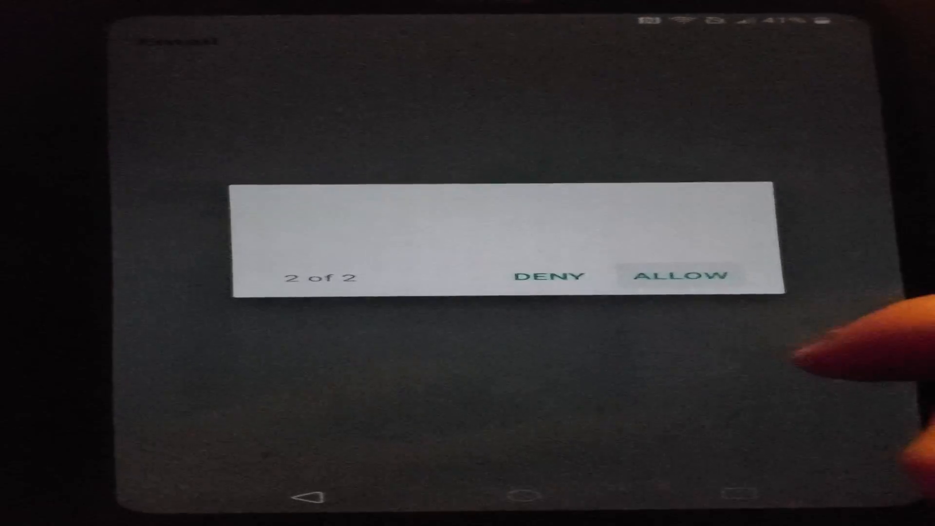
{"action": "left_click", "coordinate": [685, 276]}
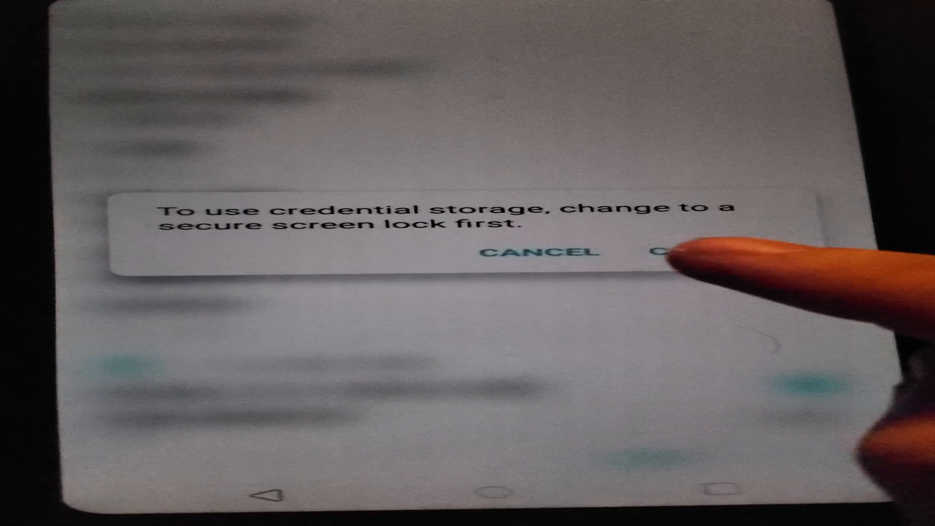
Accept the credential storage notice, decline Secure start-up, and confirm a new PIN
{"action": "left_click", "coordinate": [674, 250]}
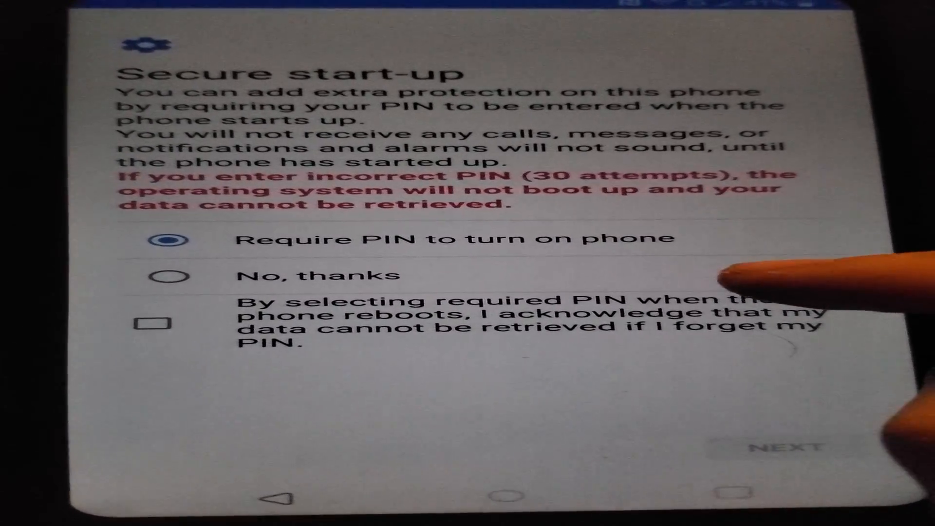
{"action": "left_click", "coordinate": [781, 447]}
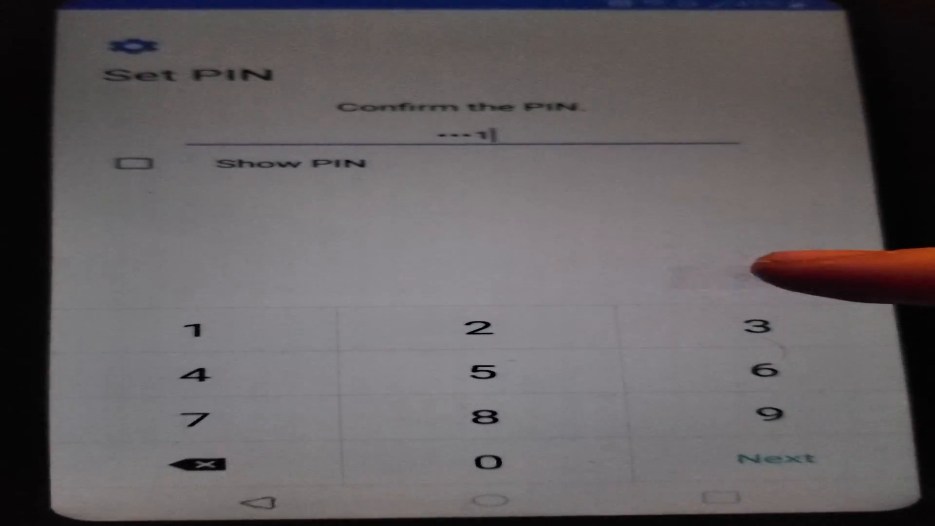
{"action": "left_click", "coordinate": [789, 458]}
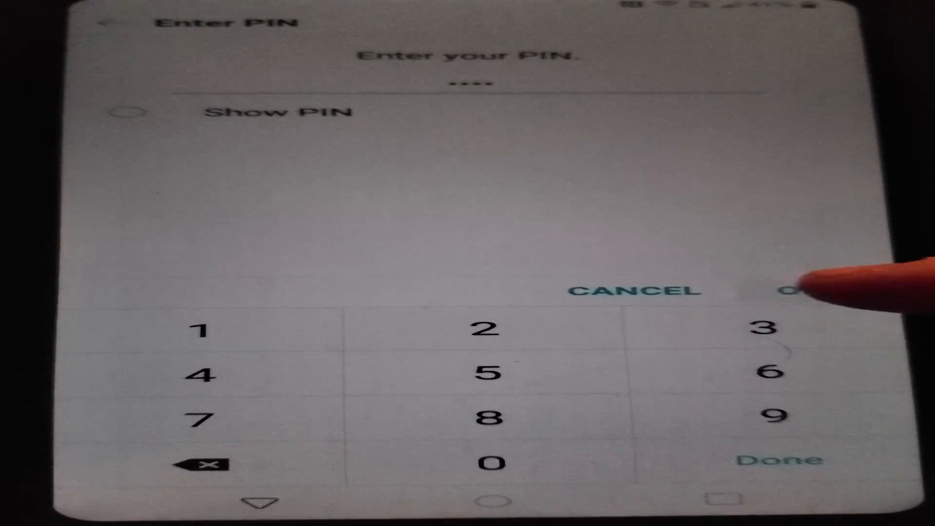
Re-enter the new screen-lock PIN on Enter PIN and confirm with OK
{"action": "left_click", "coordinate": [793, 291]}
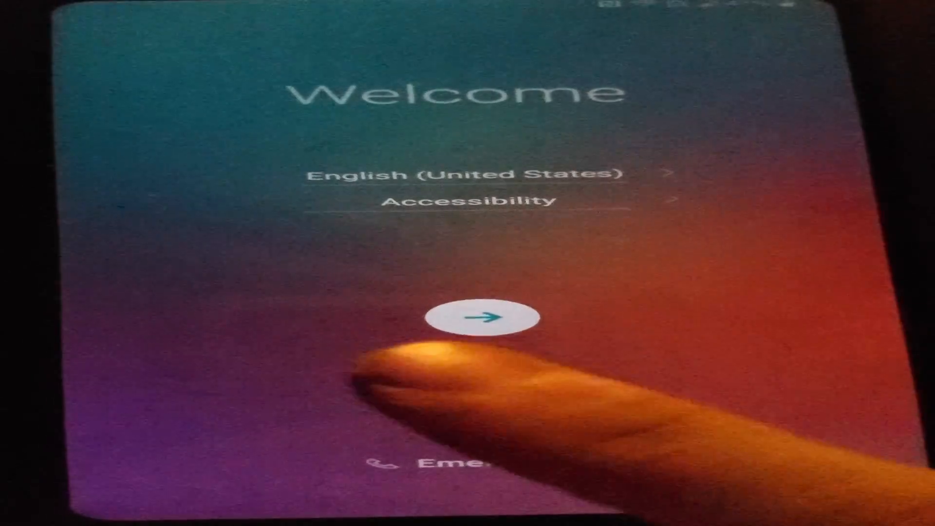
Start setup from Welcome, skip the SIM card step, and verify the PIN
{"action": "left_click", "coordinate": [471, 317]}
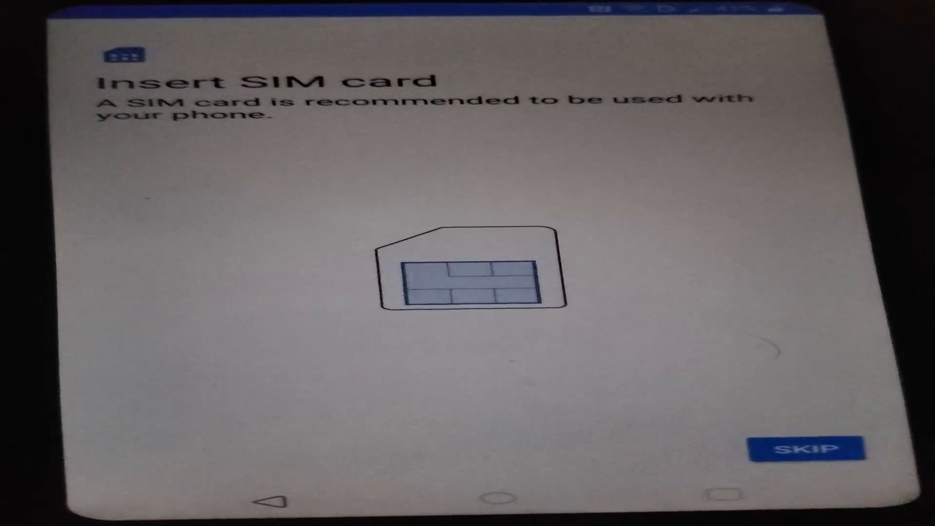
{"action": "left_click", "coordinate": [809, 449]}
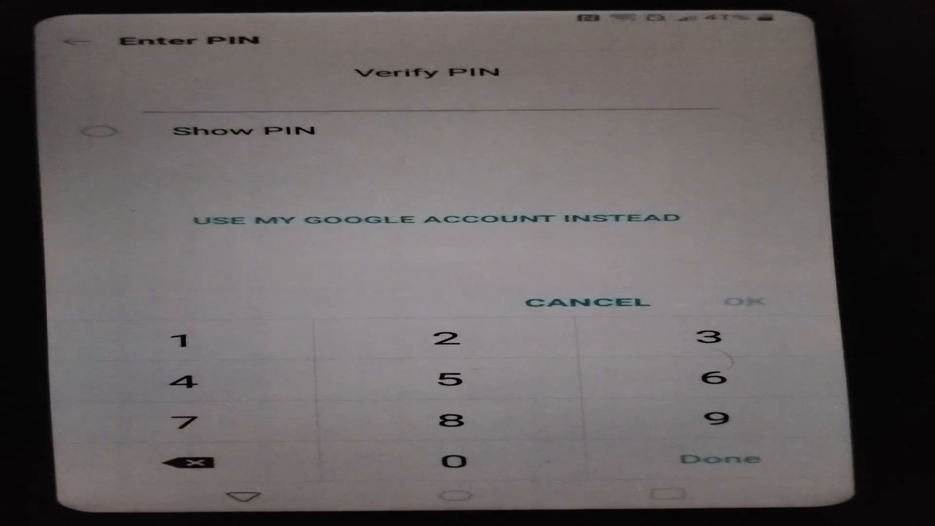
{"action": "left_click", "coordinate": [181, 340]}
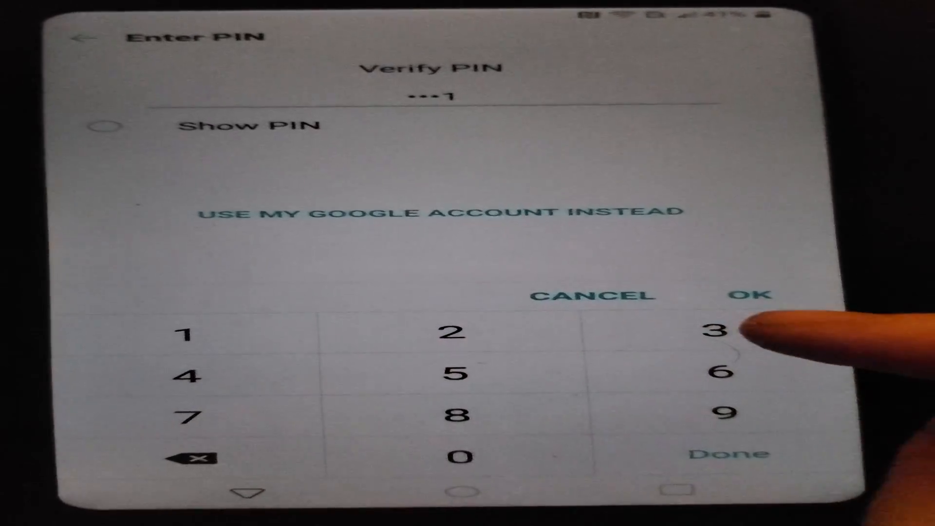
{"action": "left_click", "coordinate": [741, 296]}
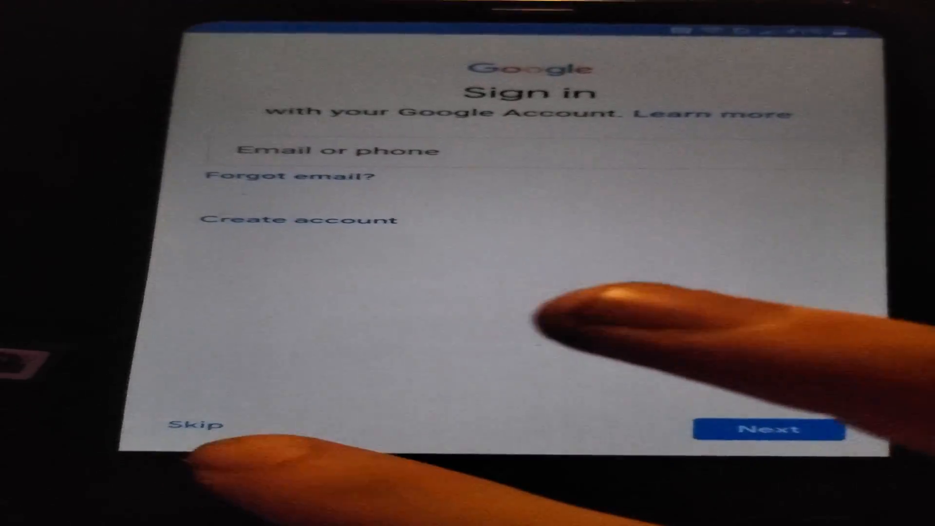
Skip Google account sign-in and confirm in the Skip account setup dialog
{"action": "left_click", "coordinate": [193, 424]}
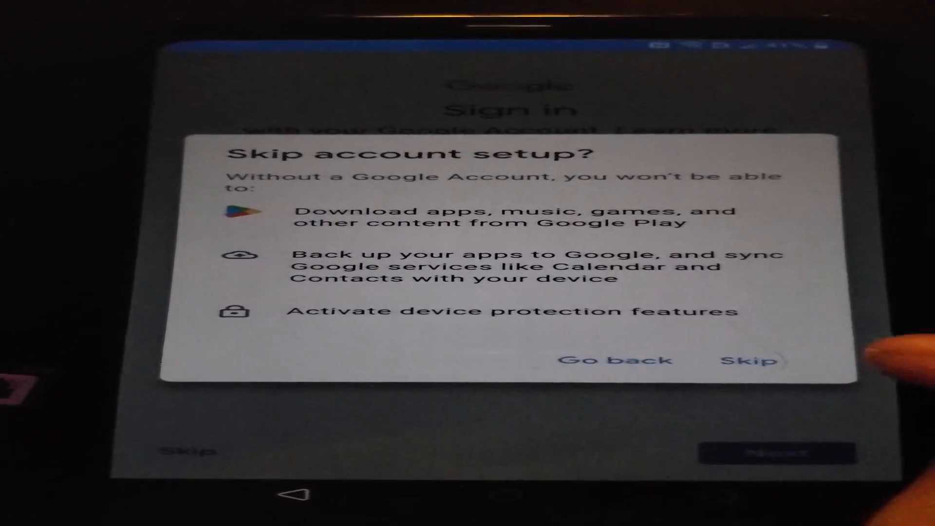
{"action": "left_click", "coordinate": [754, 361]}
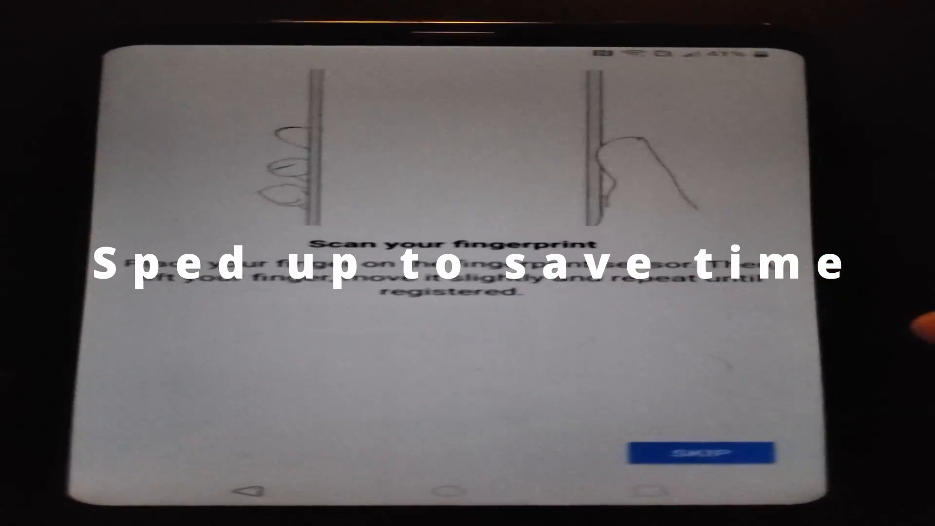
Skip fingerprint scanning and choose No, thanks to finish setup
{"action": "left_click", "coordinate": [691, 450]}
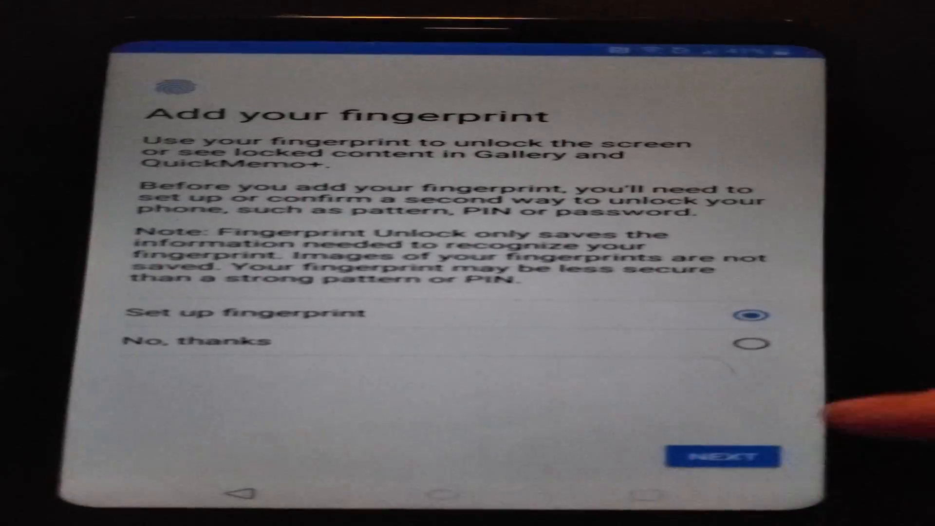
{"action": "left_click", "coordinate": [724, 457]}
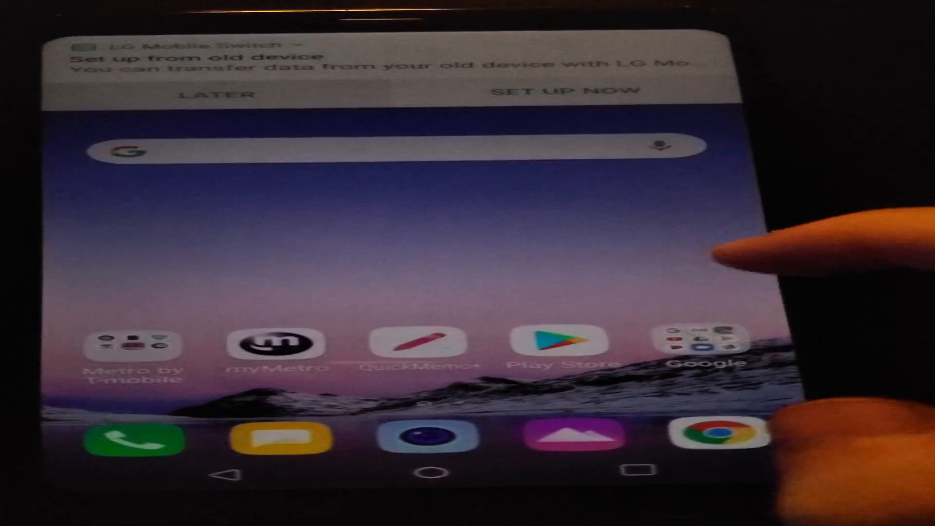
Open the LG Mobile Switch data-transfer notification on the home screen
{"action": "left_click", "coordinate": [565, 90]}
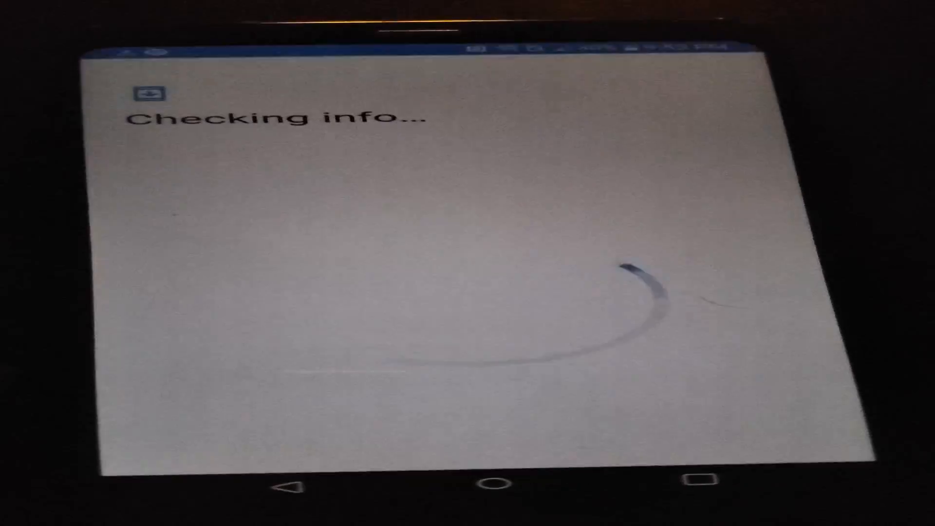